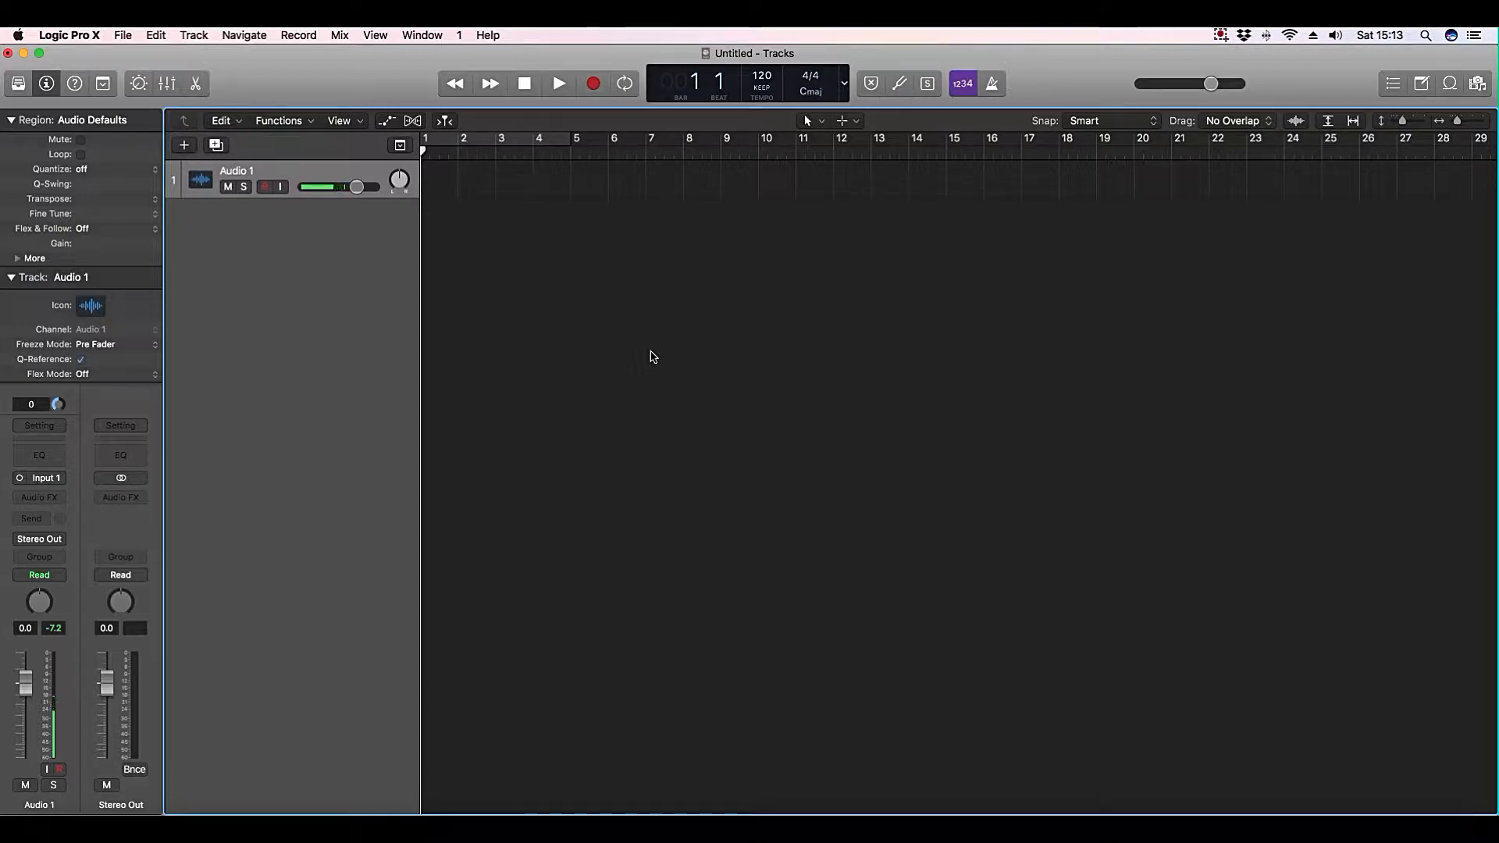
Step: View the project's available sample rates, then reveal the Logic Pro X Preferences submenu
{"action": "left_click", "coordinate": [123, 34]}
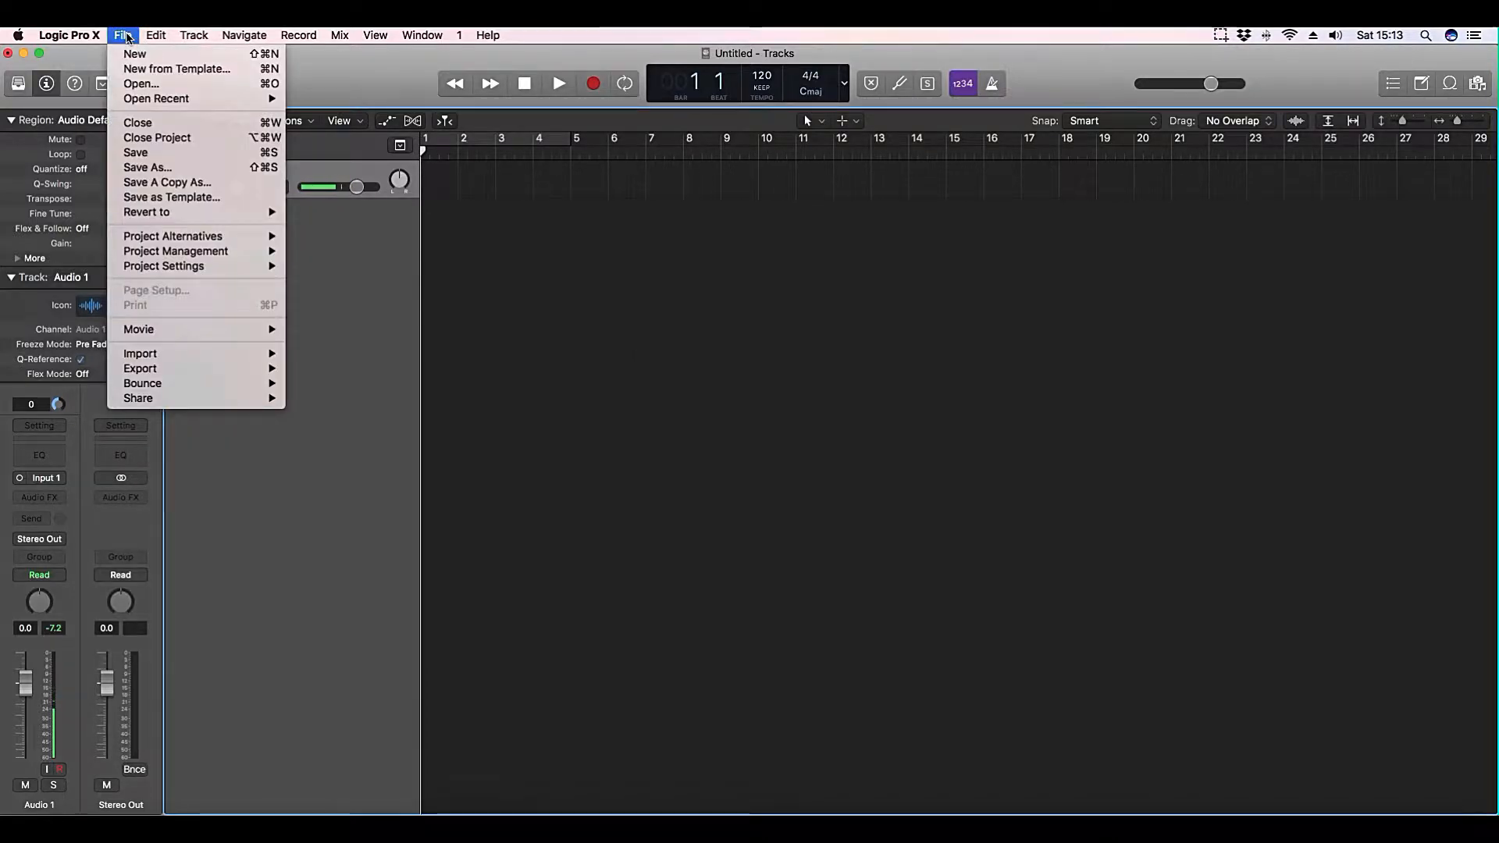
{"action": "mouse_move", "coordinate": [163, 266]}
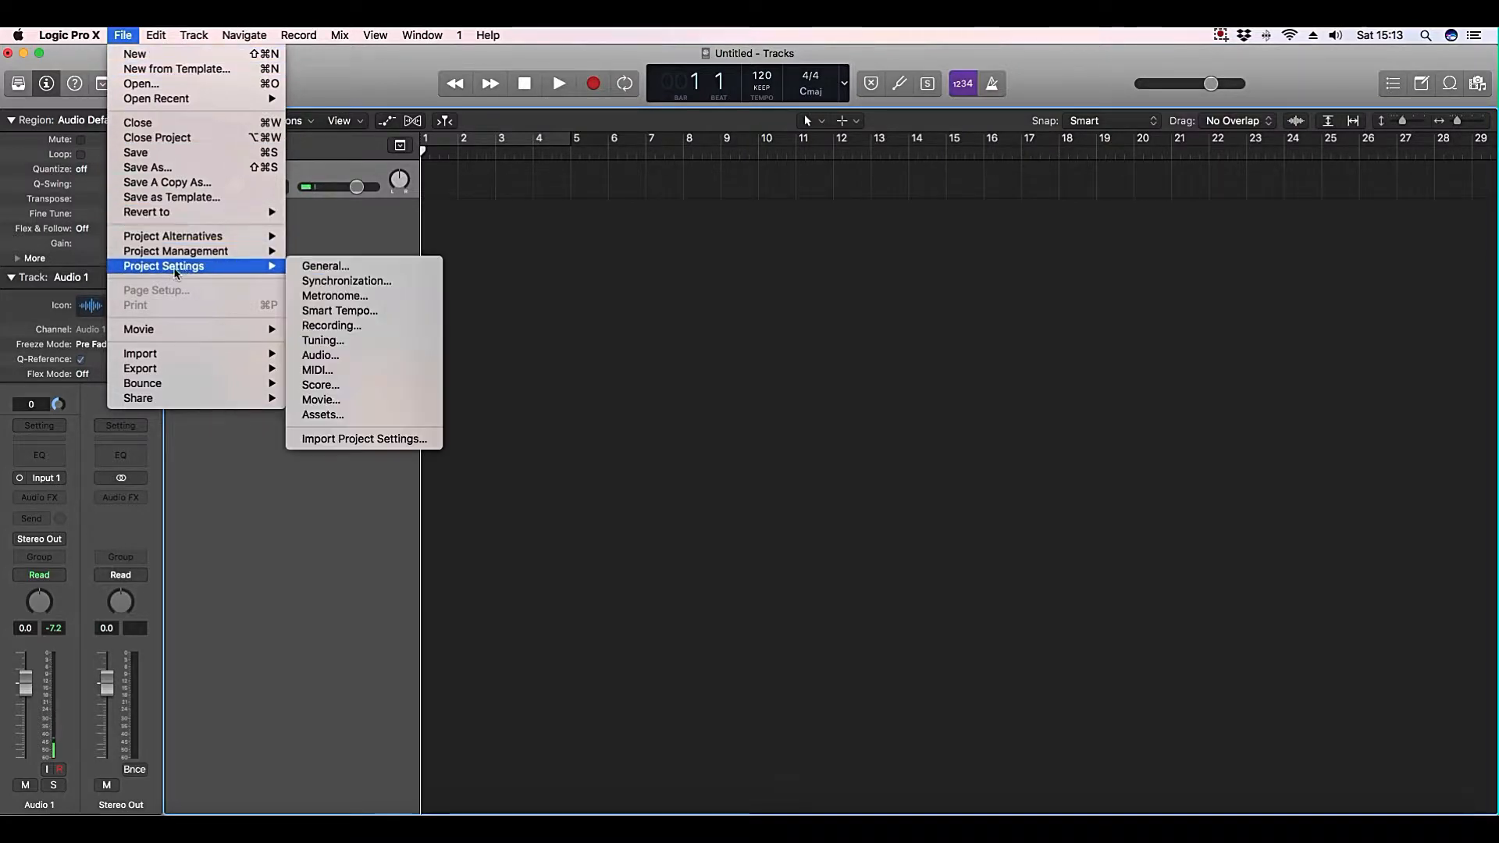
{"action": "mouse_move", "coordinate": [320, 354]}
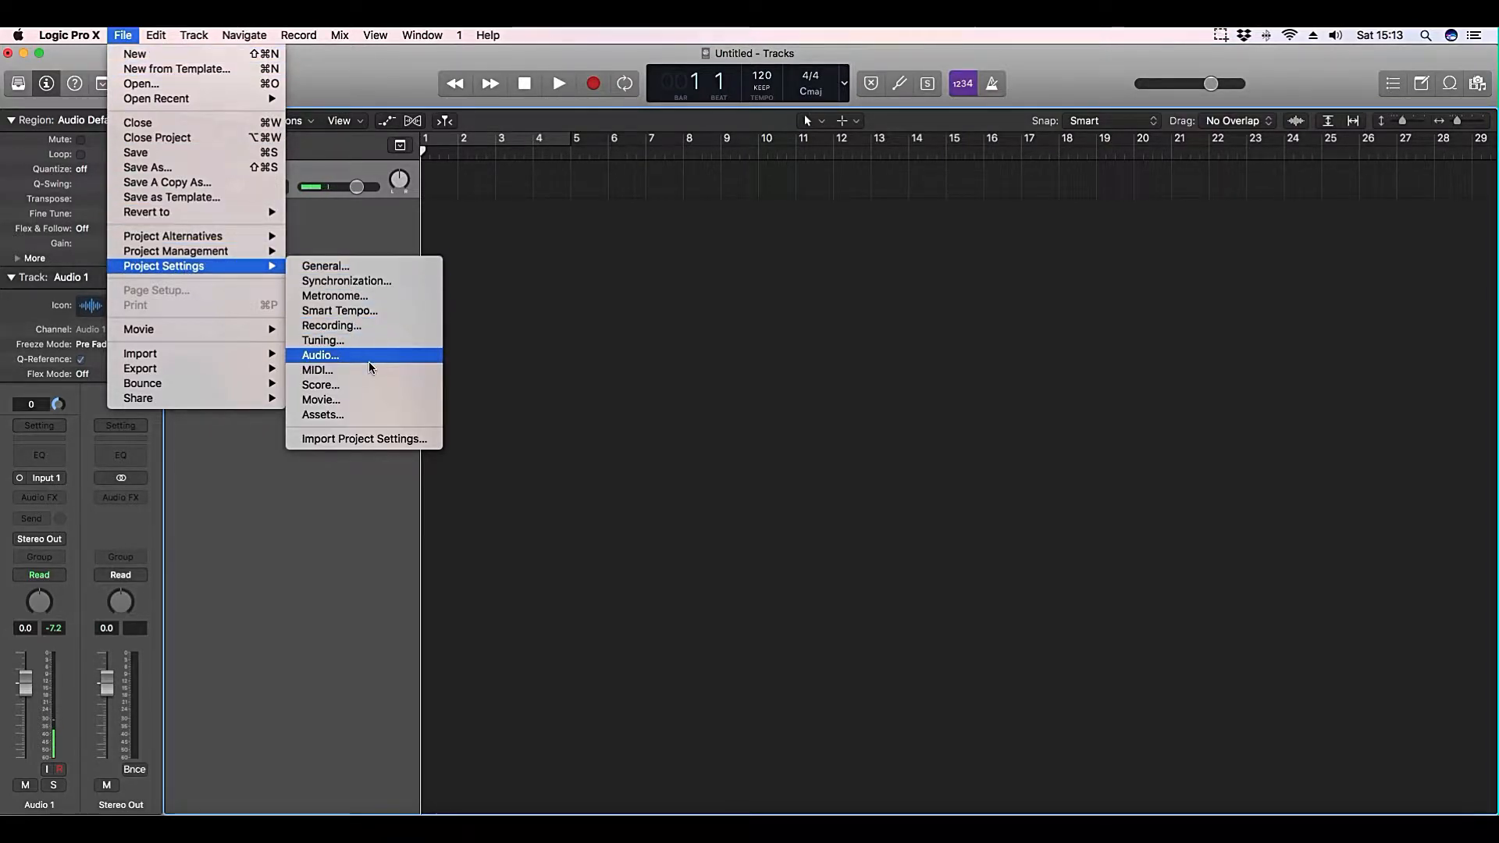
{"action": "left_click", "coordinate": [320, 354]}
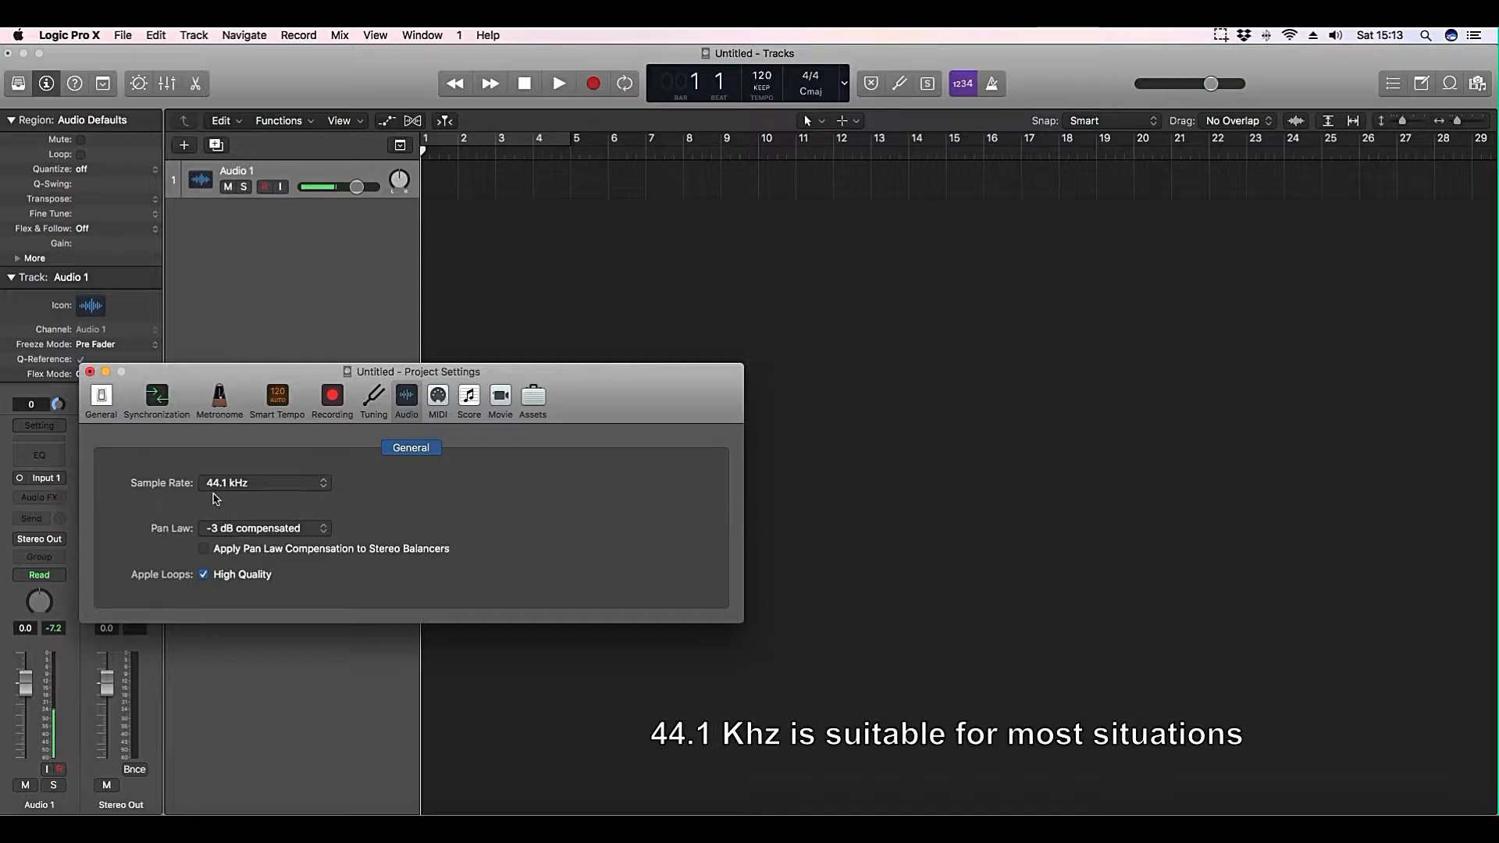
{"action": "left_click", "coordinate": [263, 482]}
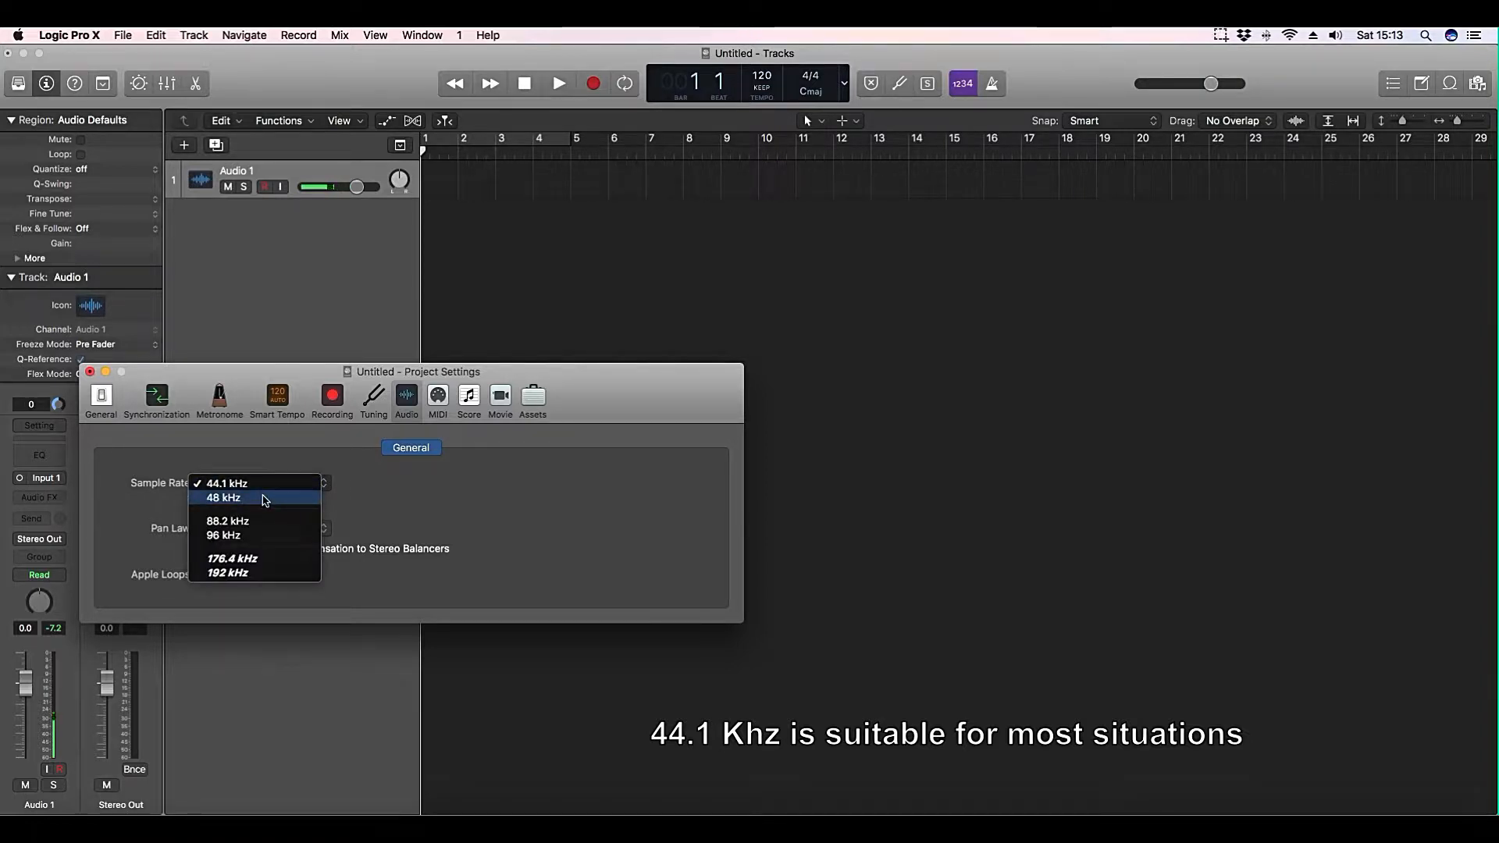
{"action": "mouse_move", "coordinate": [267, 534]}
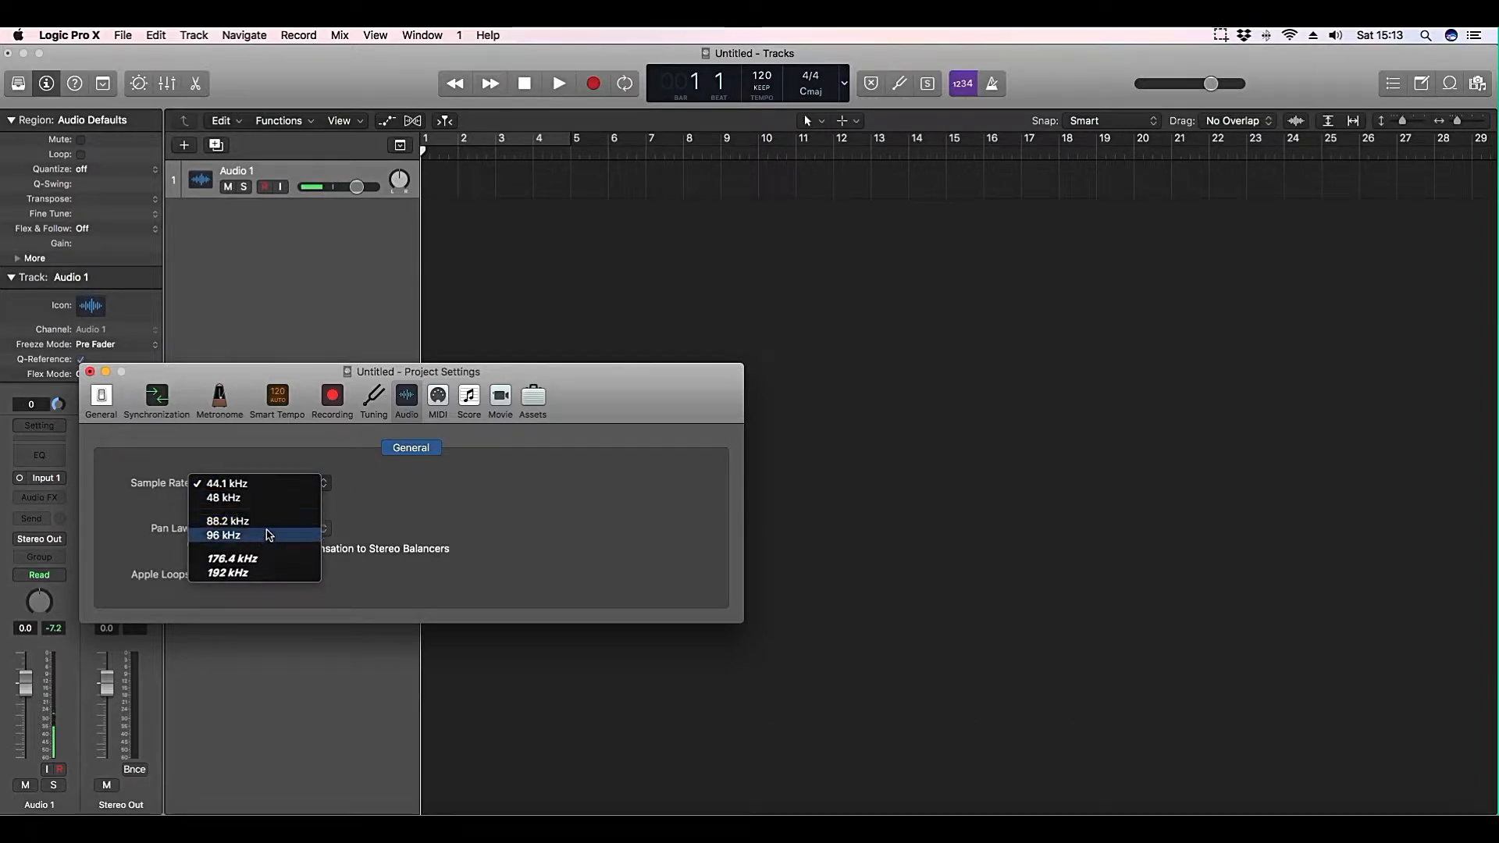
{"action": "mouse_move", "coordinate": [227, 521]}
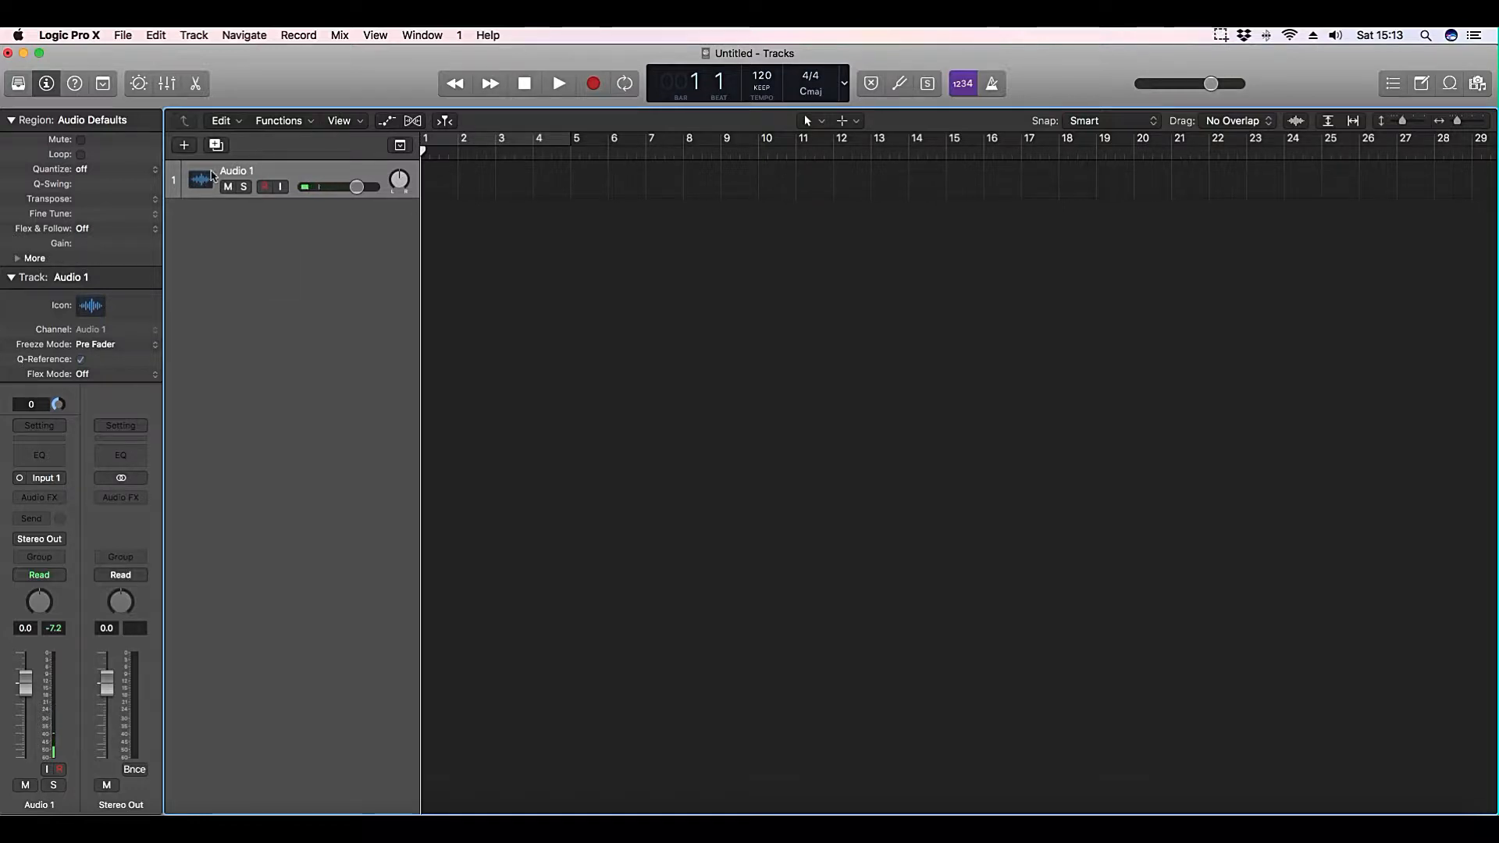
{"action": "left_click", "coordinate": [68, 35]}
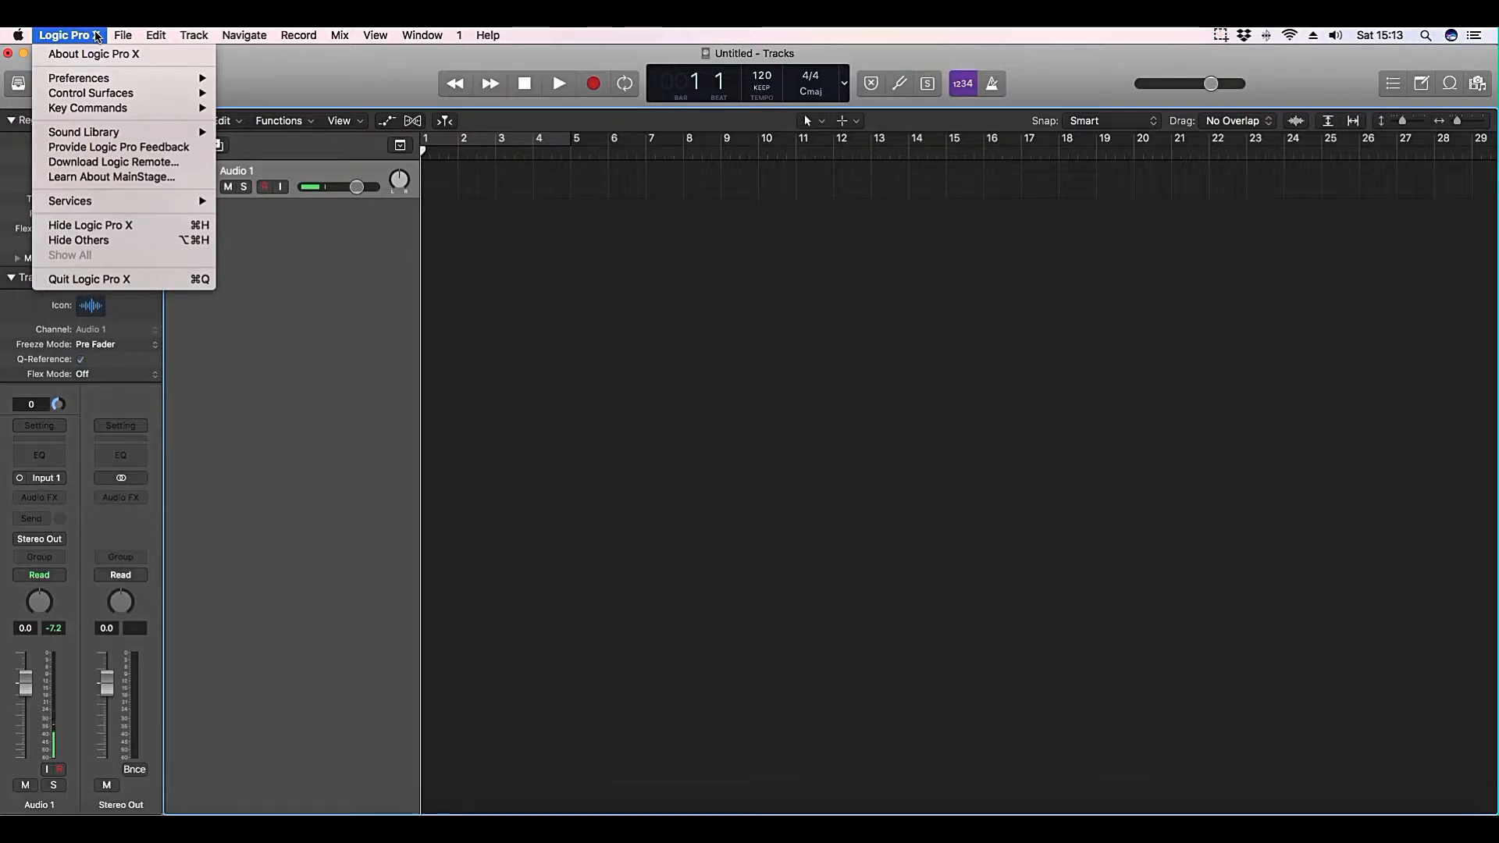
{"action": "mouse_move", "coordinate": [78, 78]}
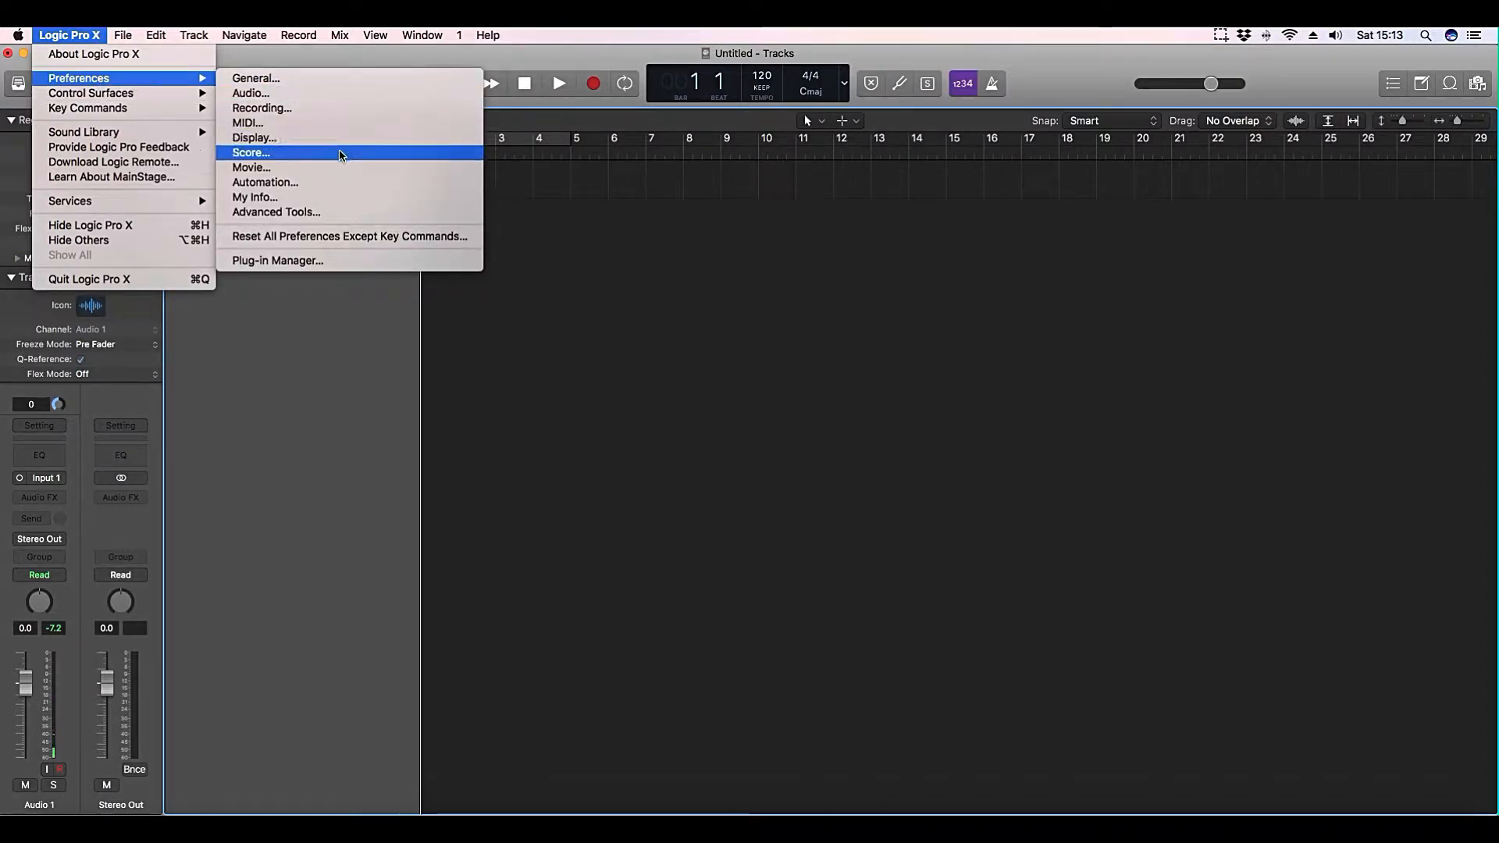
{"action": "left_click", "coordinate": [260, 107]}
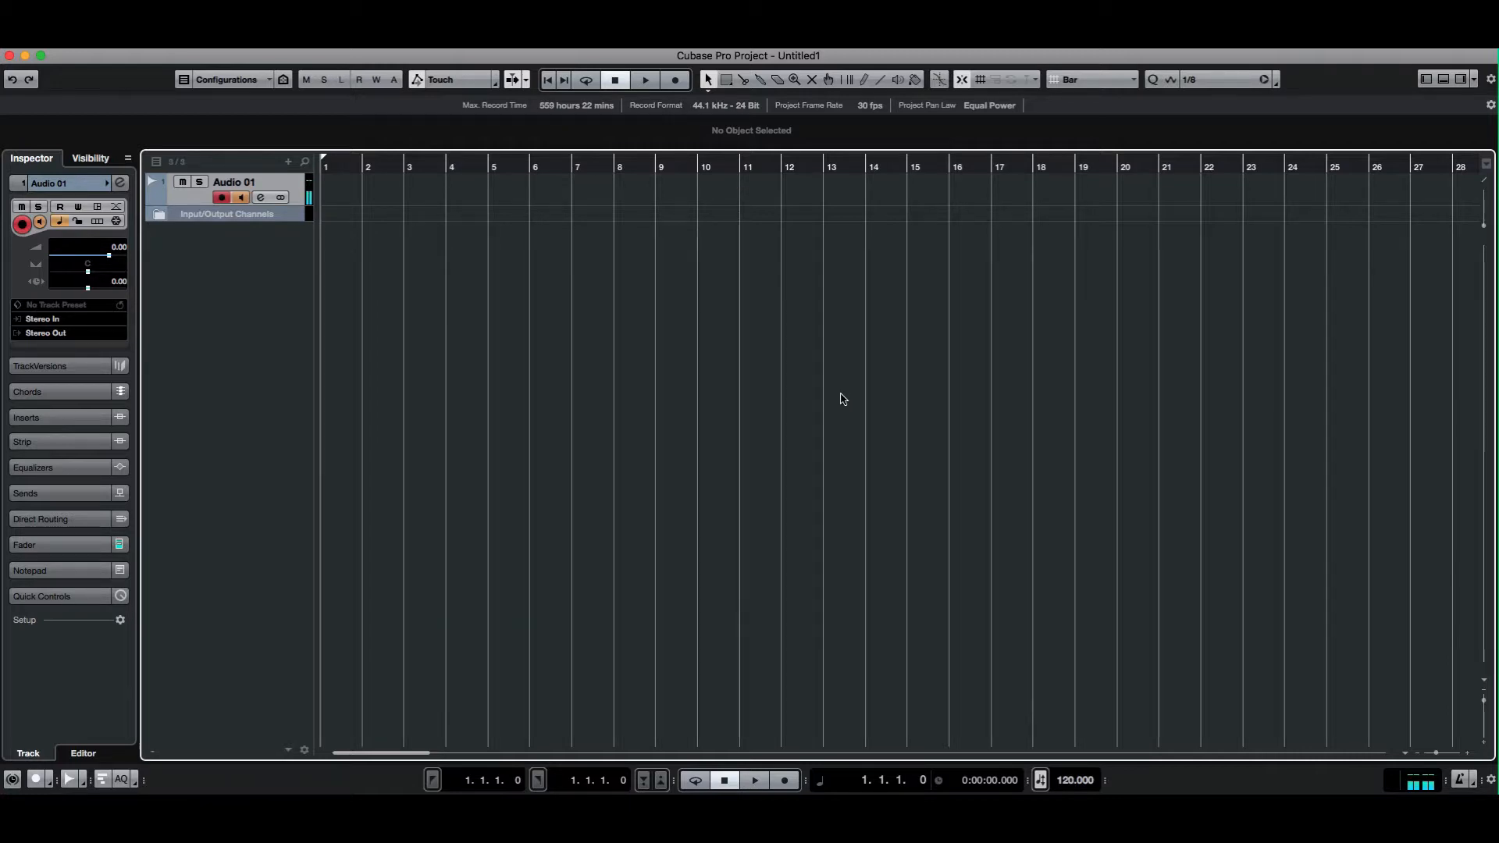
{"action": "mouse_move", "coordinate": [855, 456]}
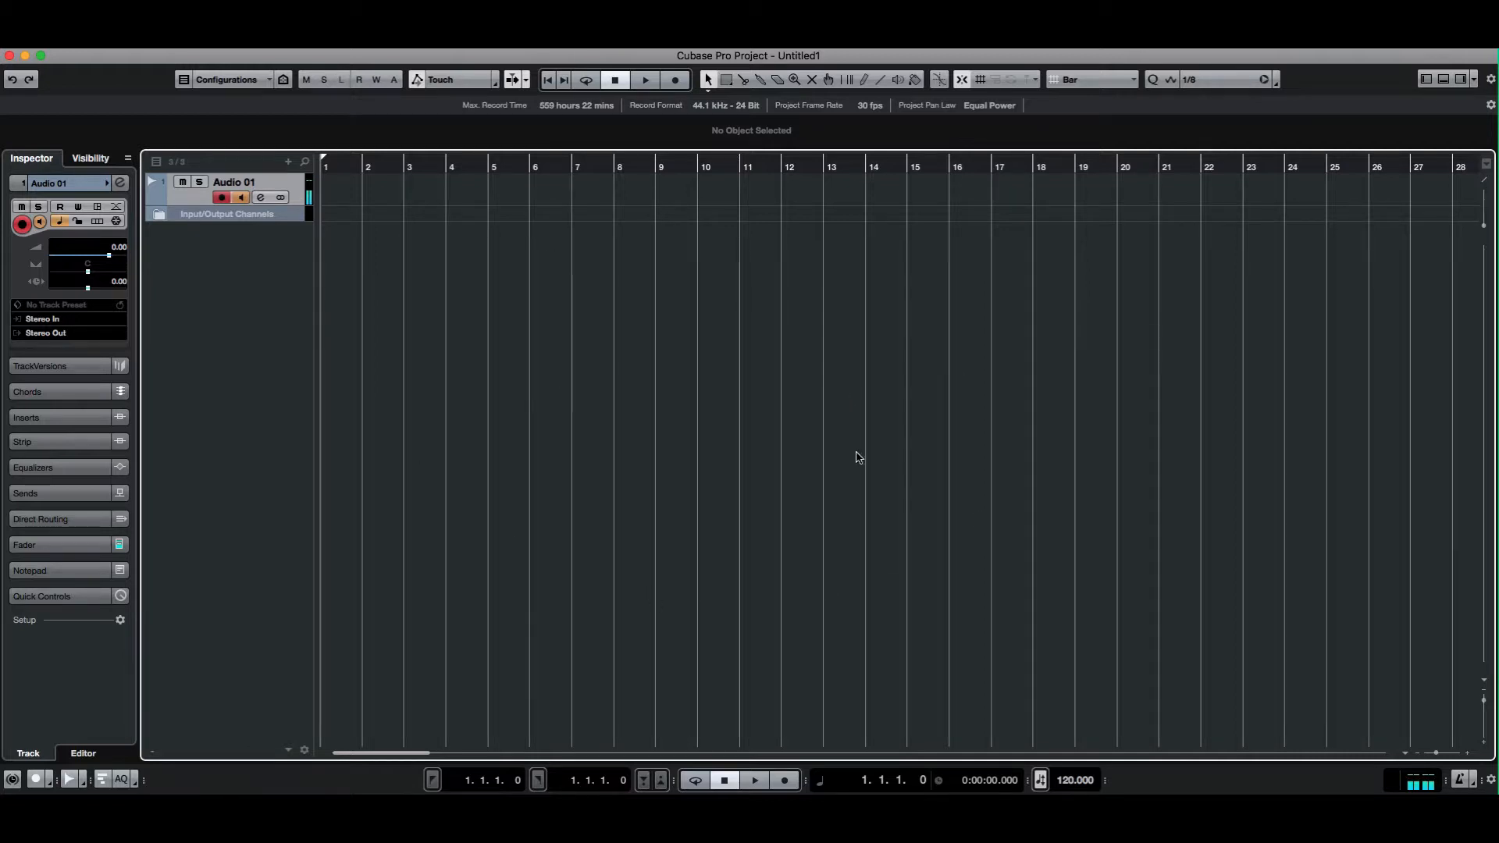
{"action": "mouse_move", "coordinate": [739, 442]}
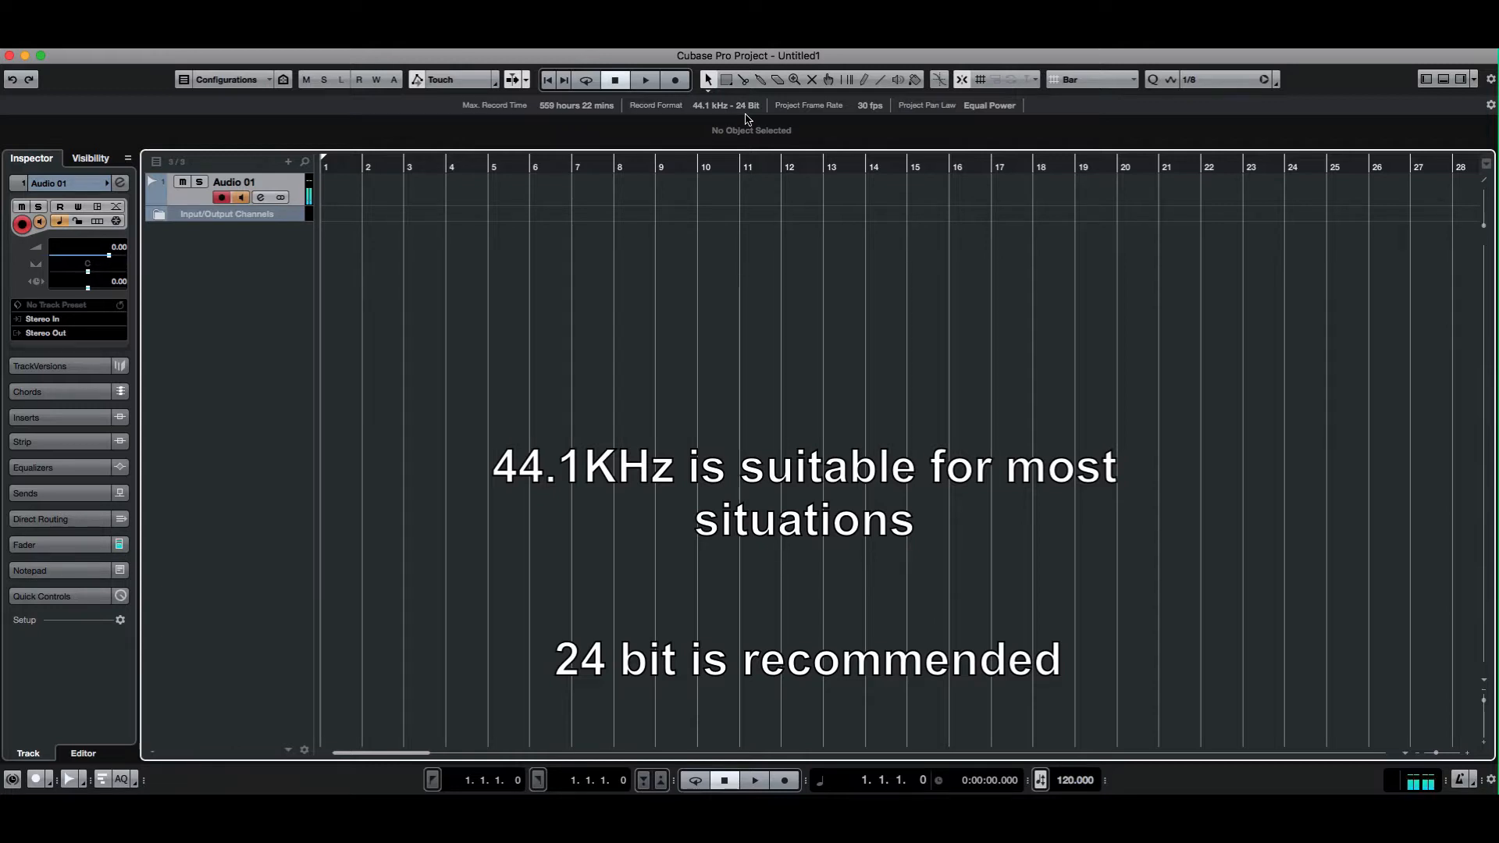
{"action": "mouse_move", "coordinate": [836, 136]}
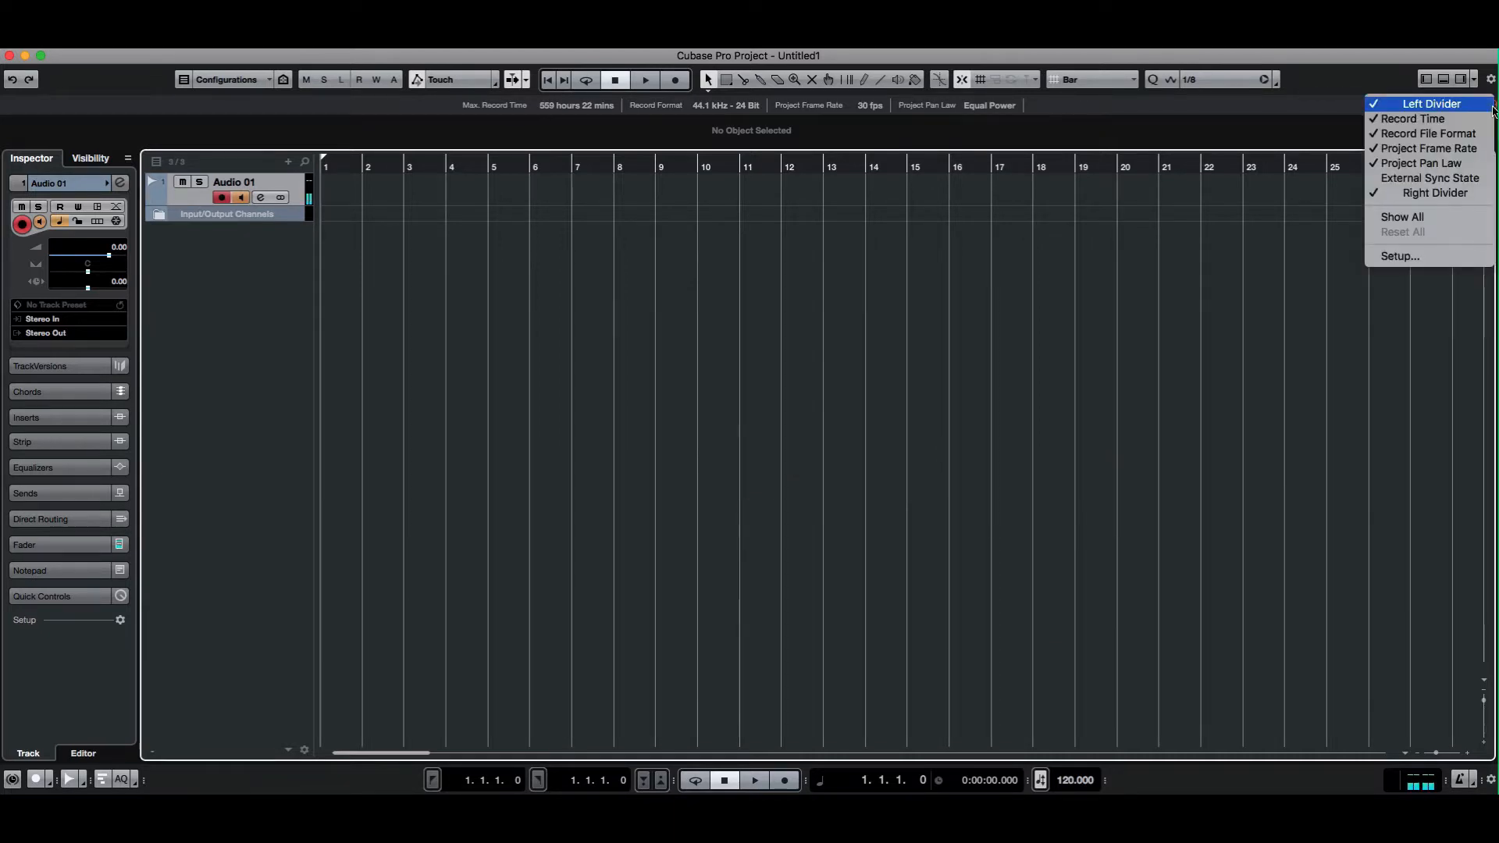
{"action": "mouse_move", "coordinate": [1427, 133]}
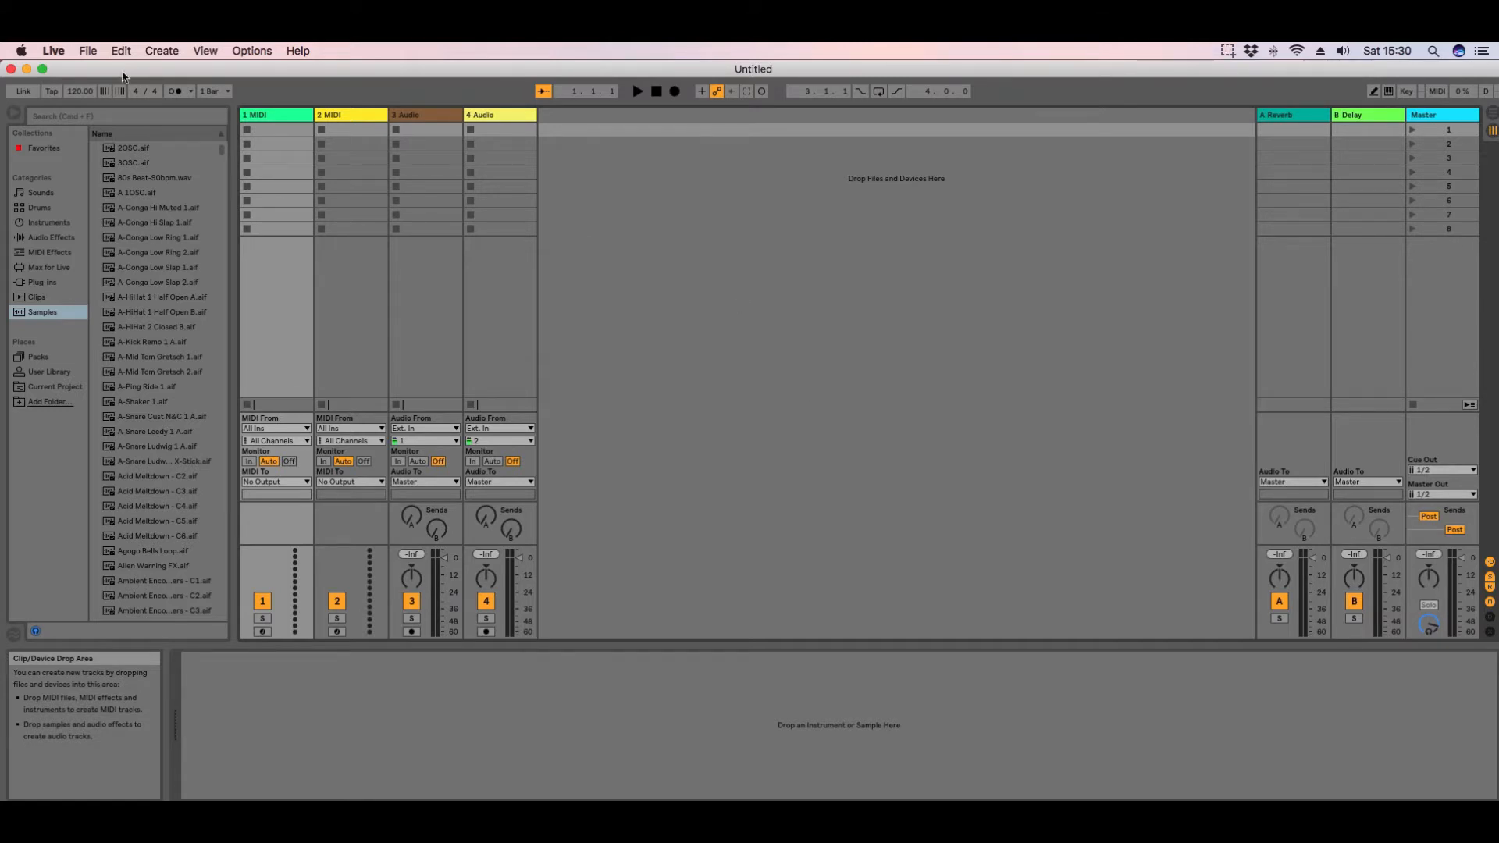
Step: Open Live's Audio preferences and list the In/Out Sample Rate options, currently 44100
{"action": "left_click", "coordinate": [52, 51]}
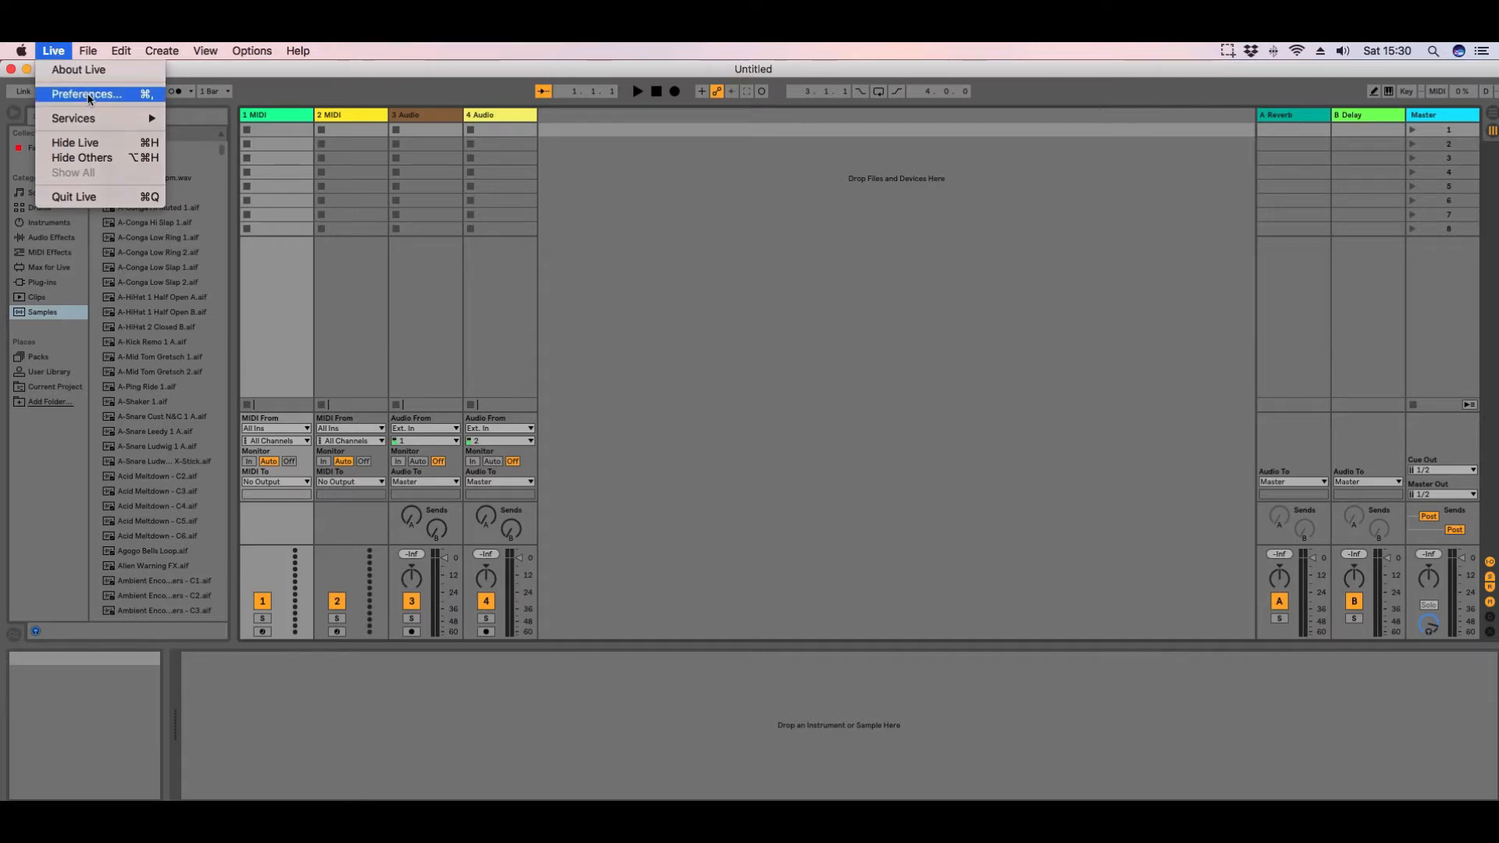
{"action": "left_click", "coordinate": [86, 94]}
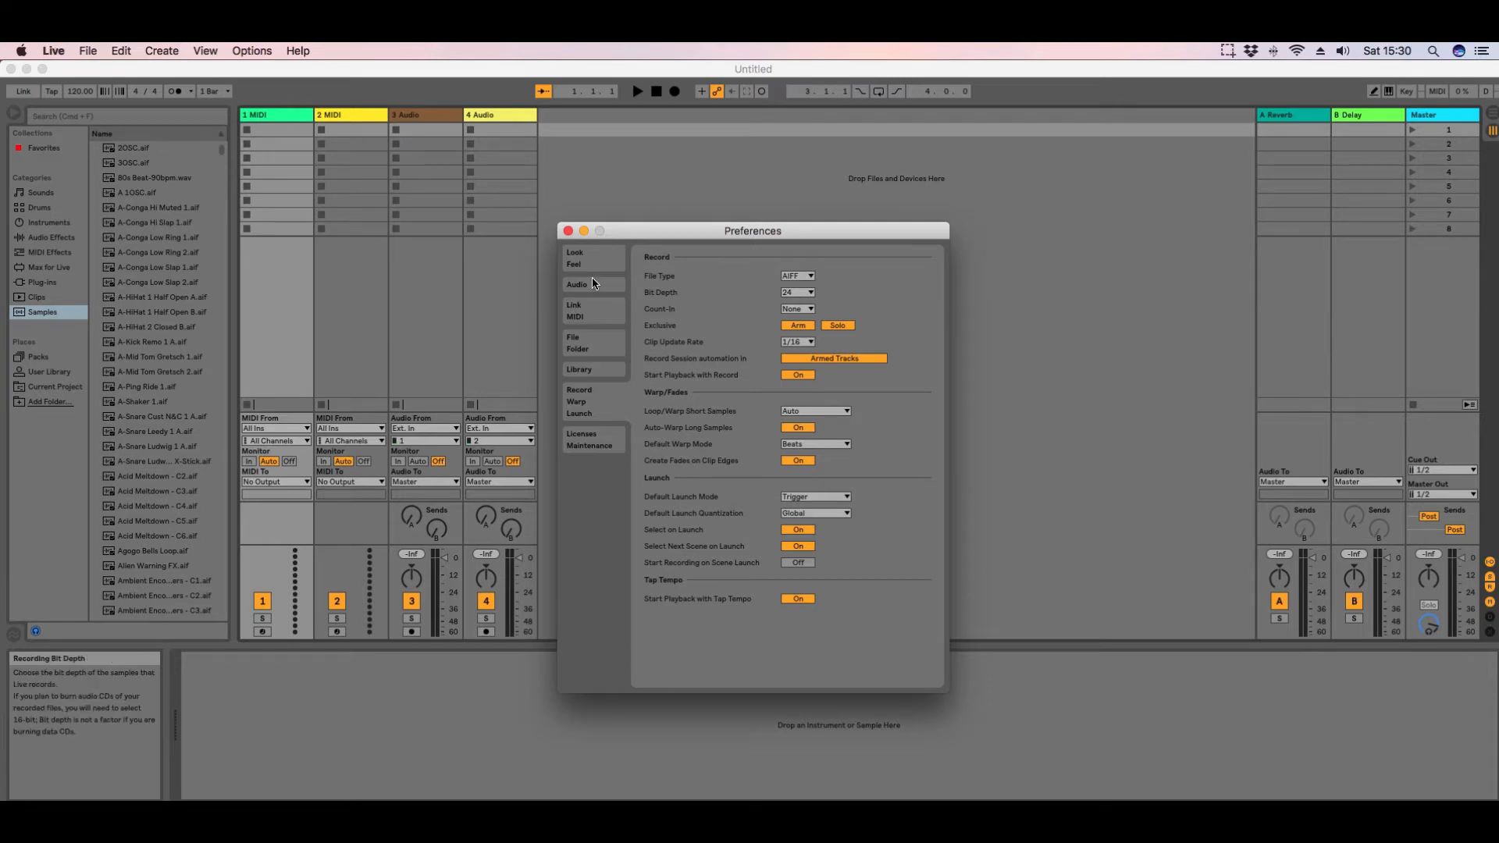
{"action": "left_click", "coordinate": [576, 284]}
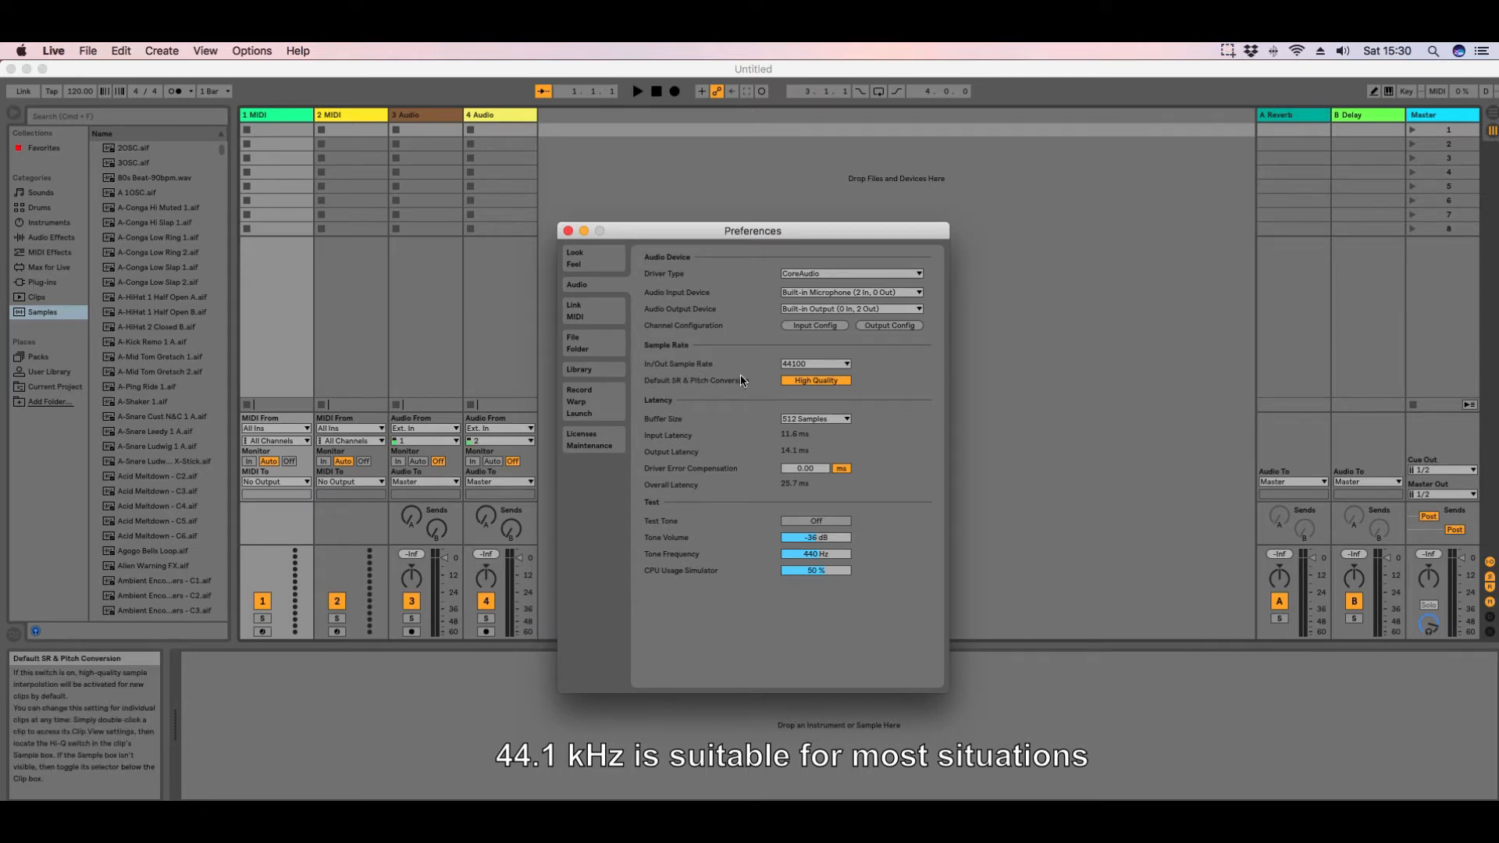
{"action": "mouse_move", "coordinate": [810, 363]}
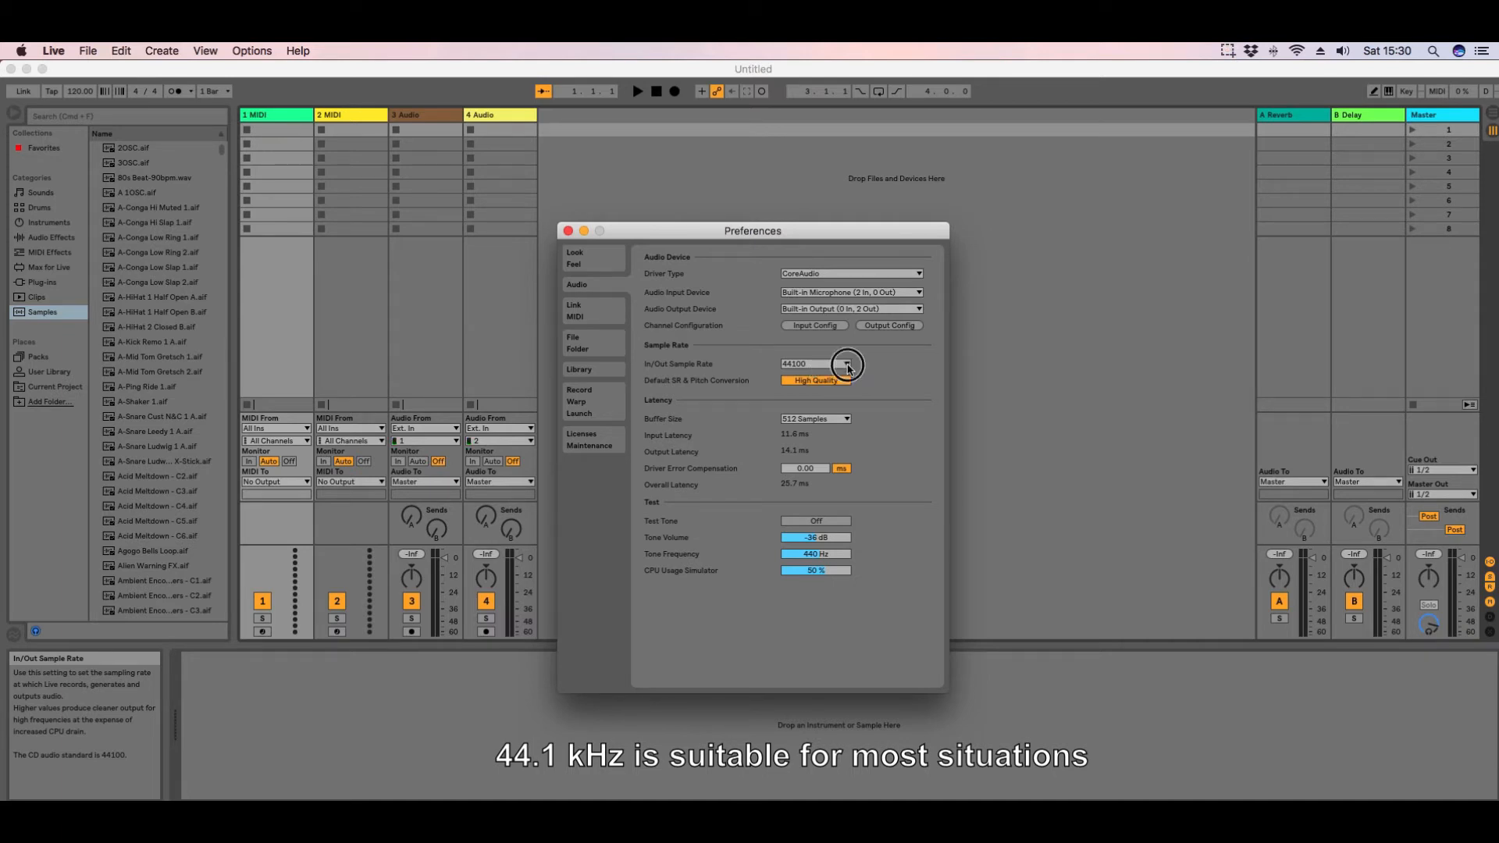
{"action": "left_click", "coordinate": [845, 365]}
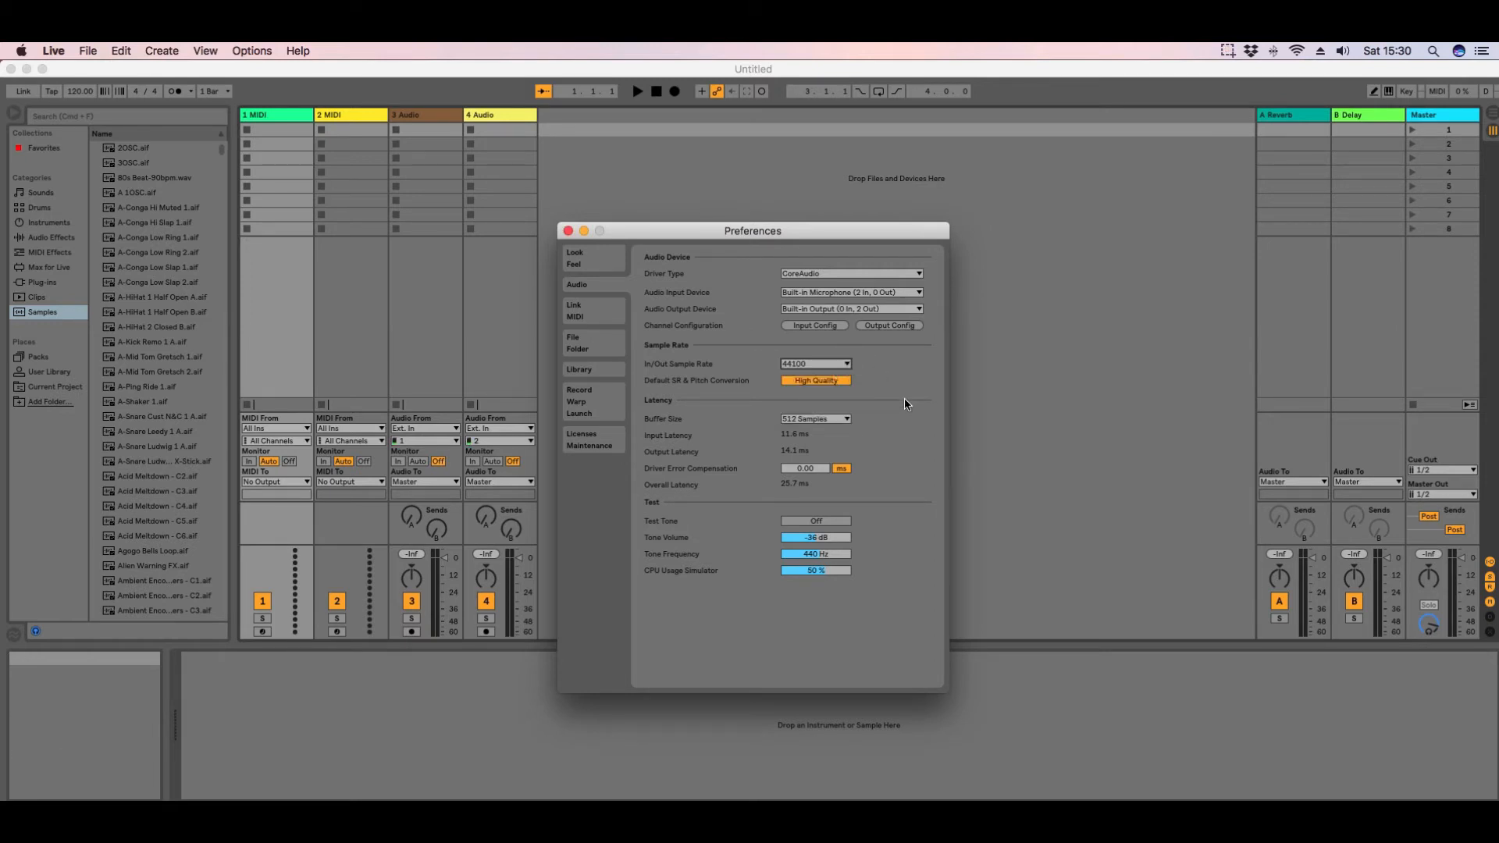
Step: On the Record Warp Launch tab, list the Bit Depth choices 16, 24 and 32
{"action": "left_click", "coordinate": [579, 393]}
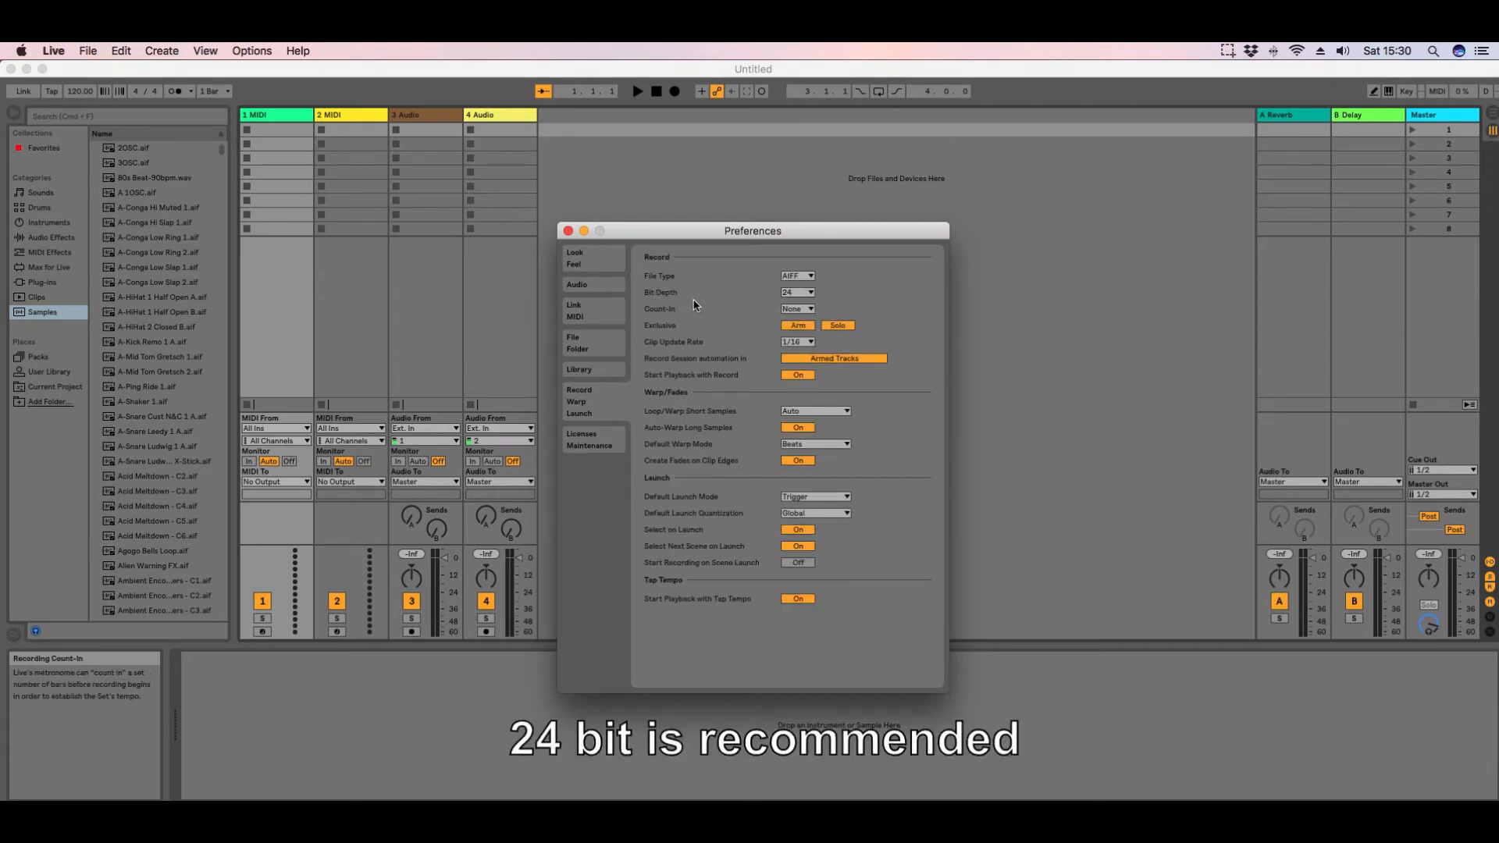
{"action": "mouse_move", "coordinate": [798, 291]}
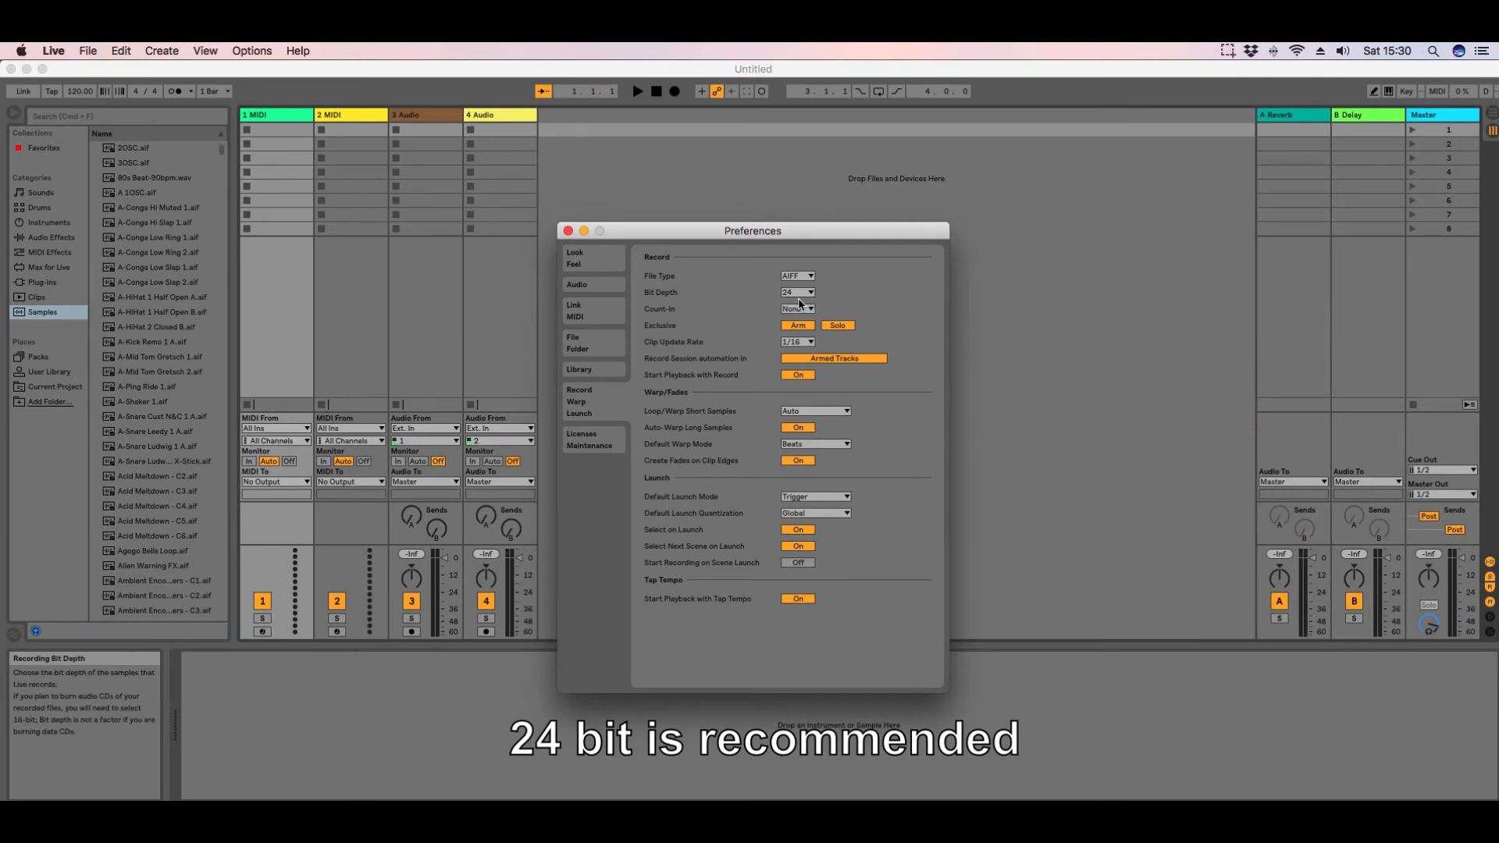
{"action": "left_click", "coordinate": [797, 291]}
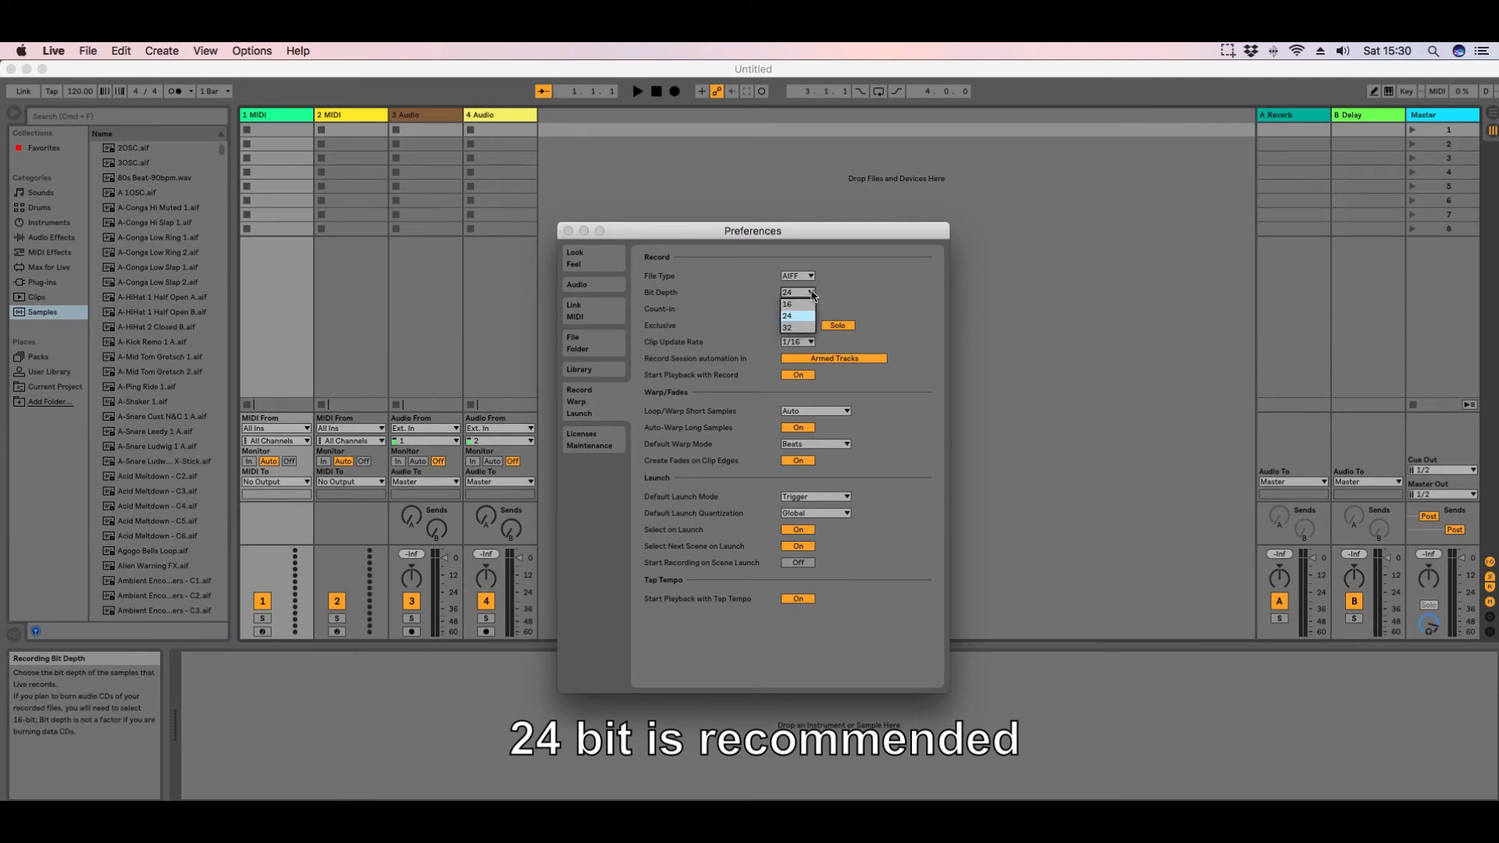